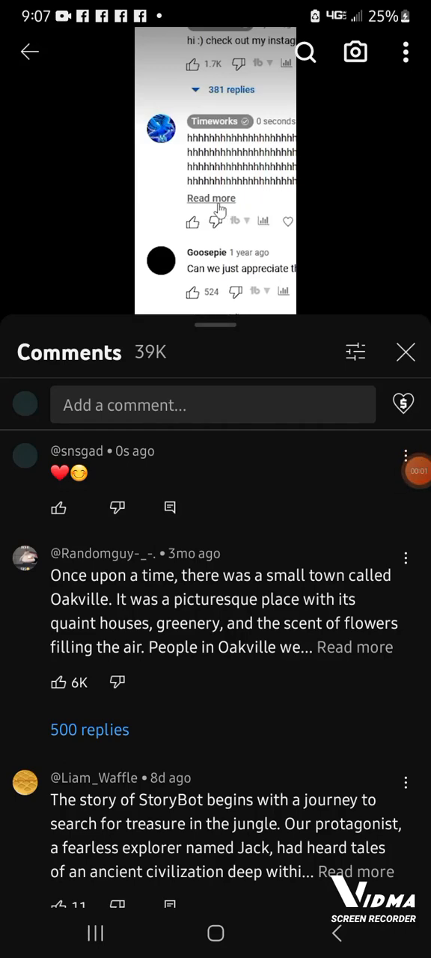
Step: Exit YouTube to the home screen and open the 'Um' folder holding the Play Store
left_click(210, 198)
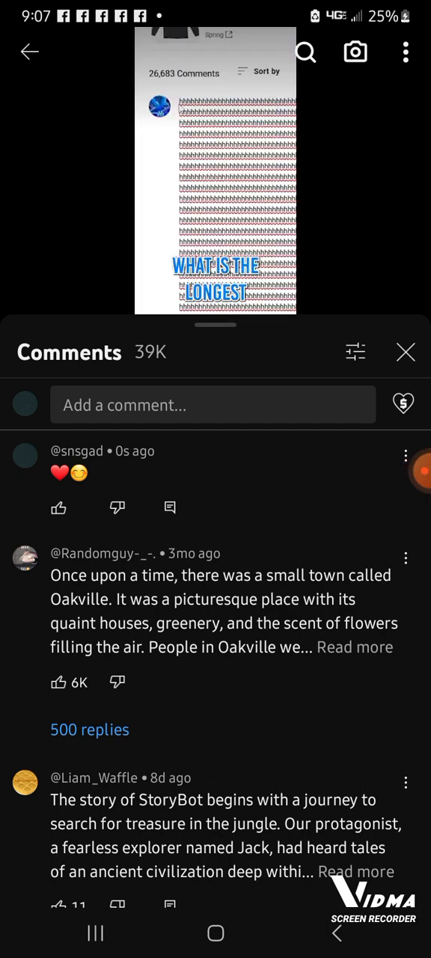
left_click(406, 352)
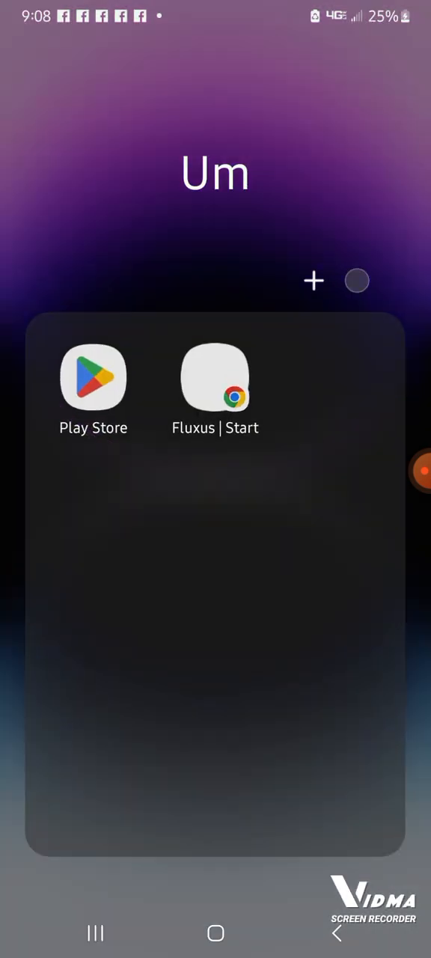
Step: Install Dolphin Emulator (Beta) from the Play Store
left_click(215, 379)
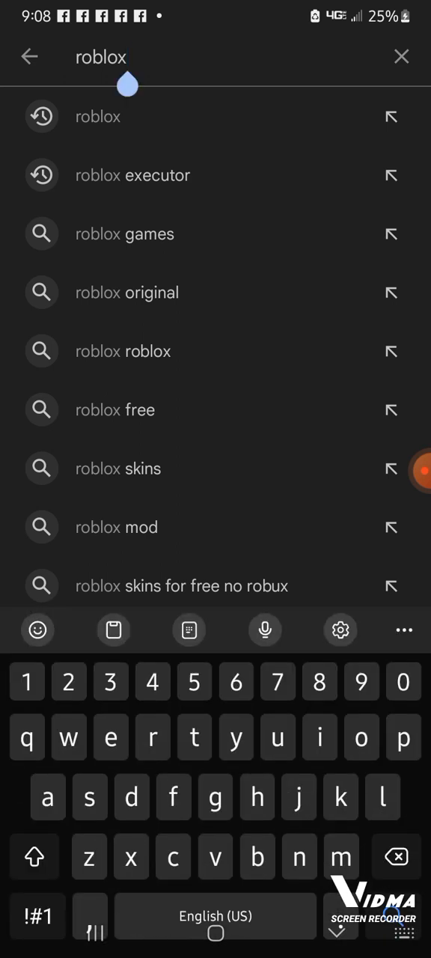
left_click(401, 57)
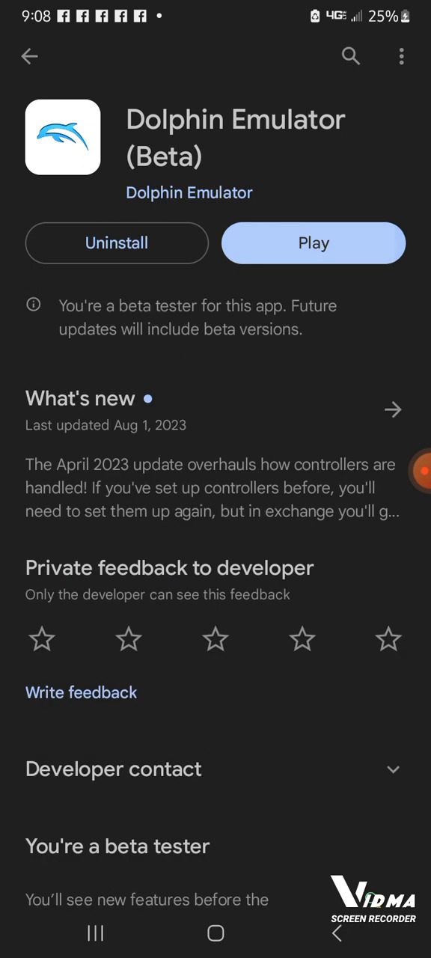
Step: Launch Dolphin from its store page and dismiss the WAD installation success message
left_click(313, 243)
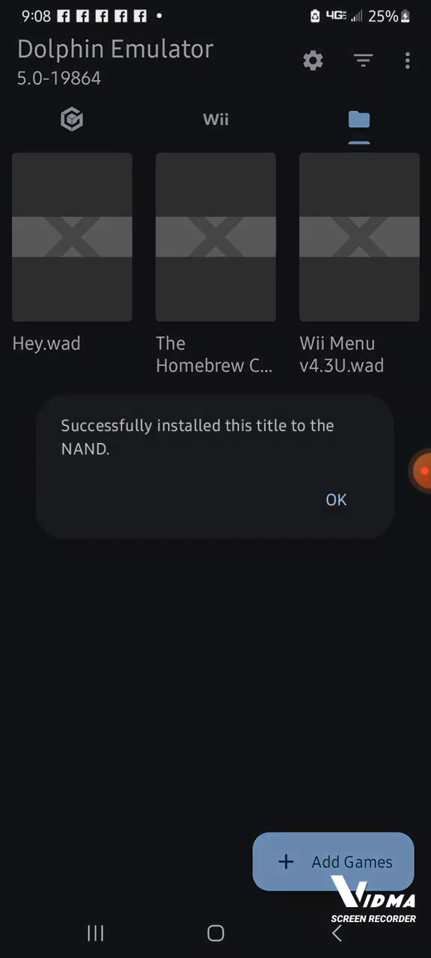
left_click(336, 499)
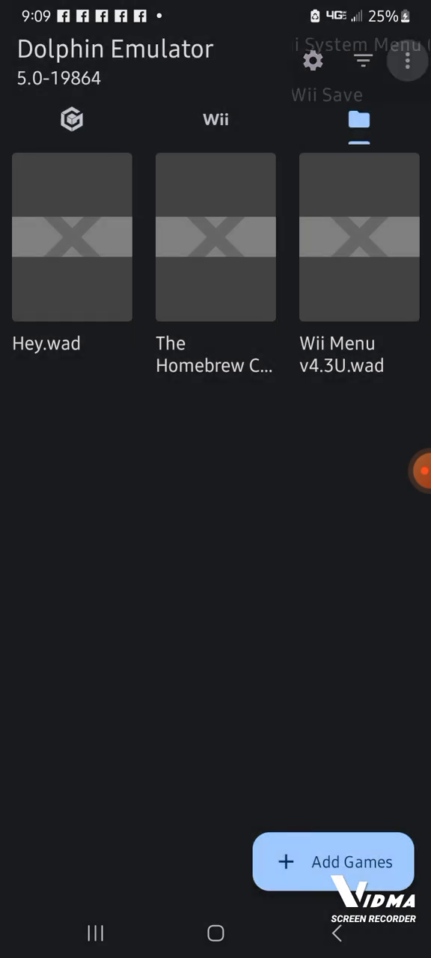
Step: Choose Load Wii System Menu from Dolphin's overflow menu to reach the health and safety warning
left_click(407, 61)
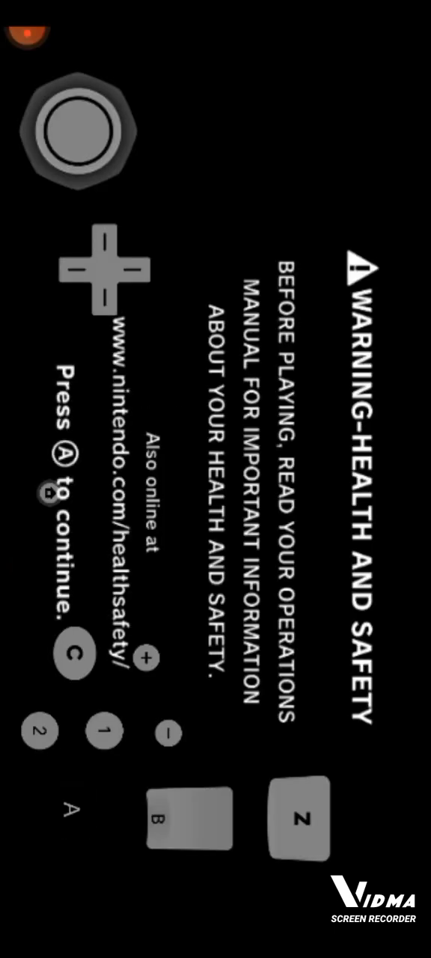
Step: Exit emulation and move up from the Wad folder to the Download folder
left_click(71, 810)
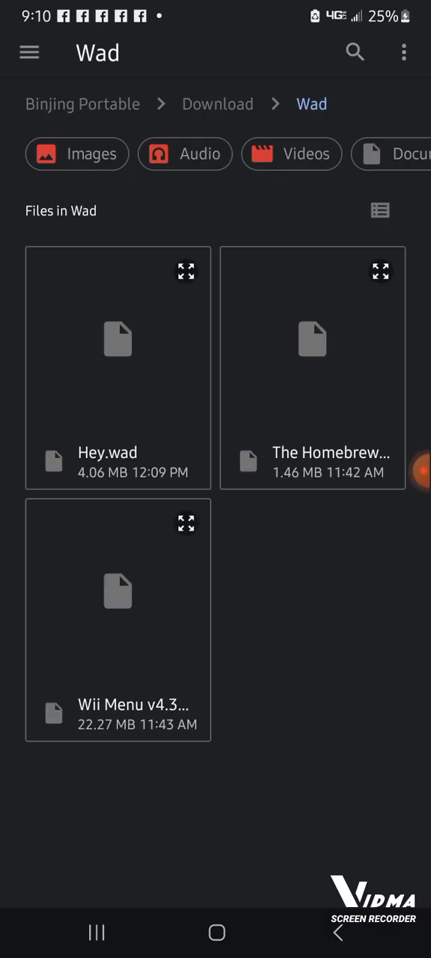
left_click(217, 104)
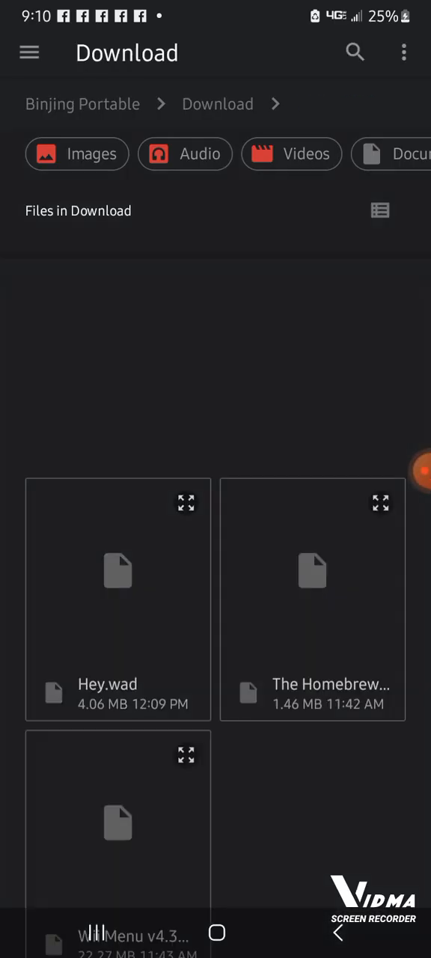